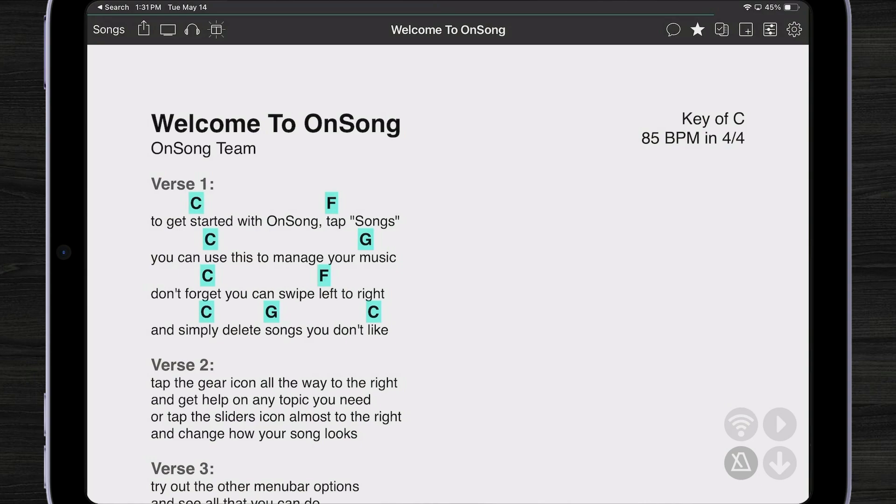
Bring up the Backup To OnSong Backup settings, with automatic library backup enabled.
{"action": "left_click", "coordinate": [793, 30]}
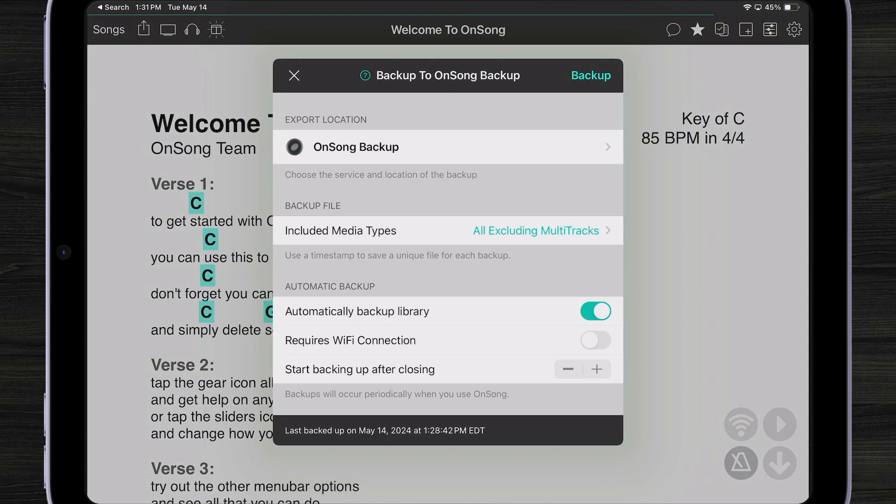
{"action": "left_click", "coordinate": [340, 230]}
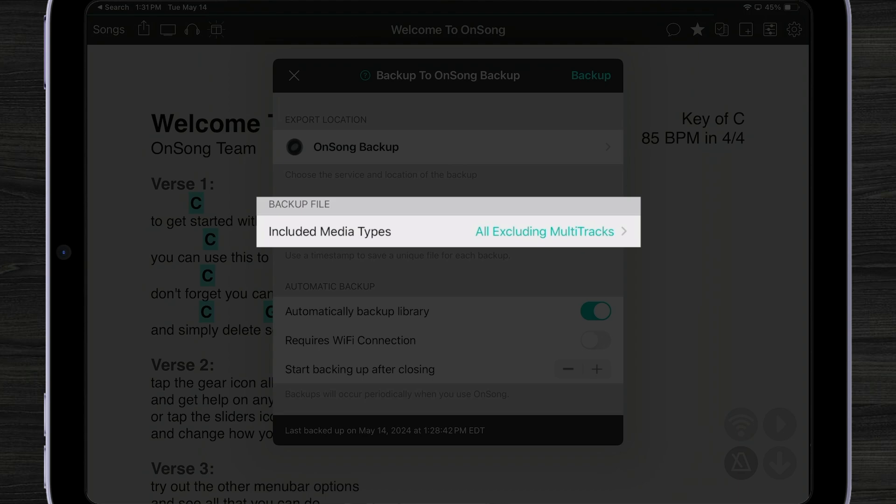
{"action": "left_click", "coordinate": [329, 231]}
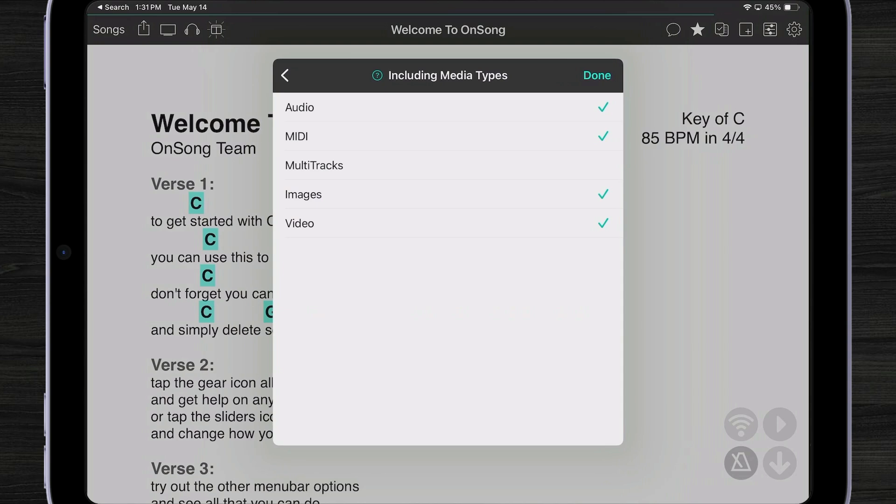
{"action": "left_click", "coordinate": [285, 75]}
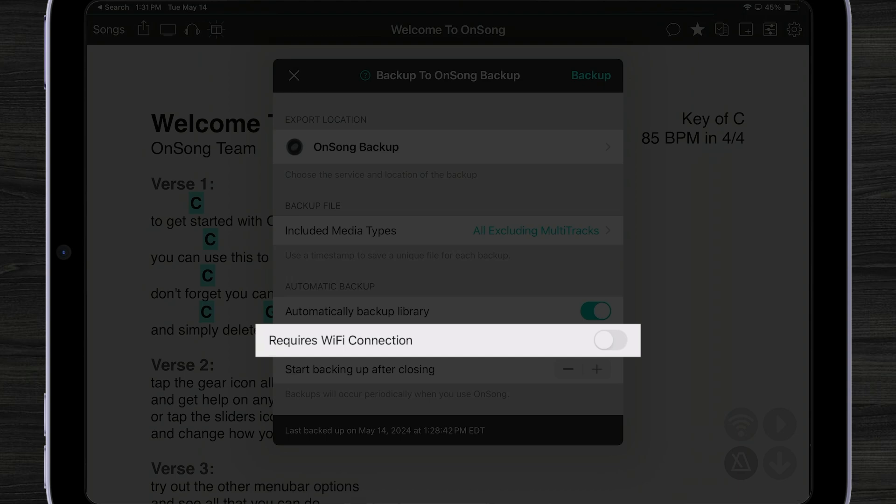
Turn on Requires WiFi Connection and keep OnSong Backup as the backup location.
{"action": "left_click", "coordinate": [609, 339]}
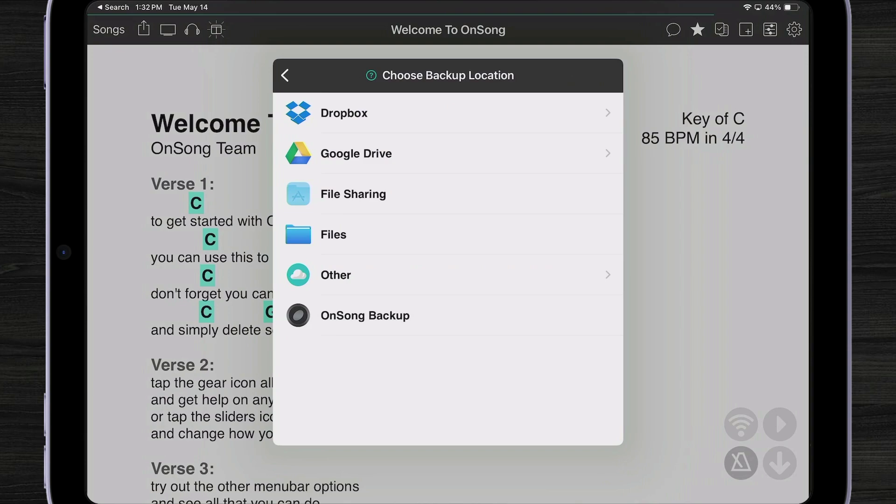
{"action": "left_click", "coordinate": [365, 315]}
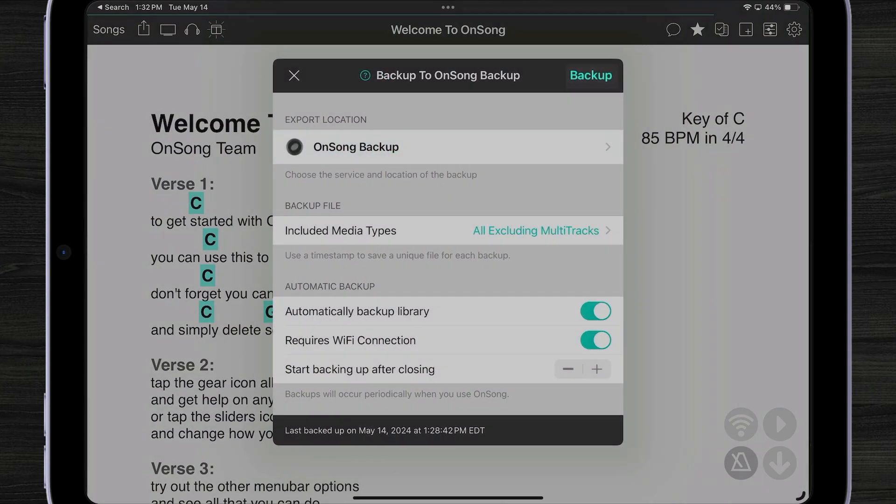
Run a manual backup to OnSong Backup, then close the backup settings.
{"action": "left_click", "coordinate": [591, 76]}
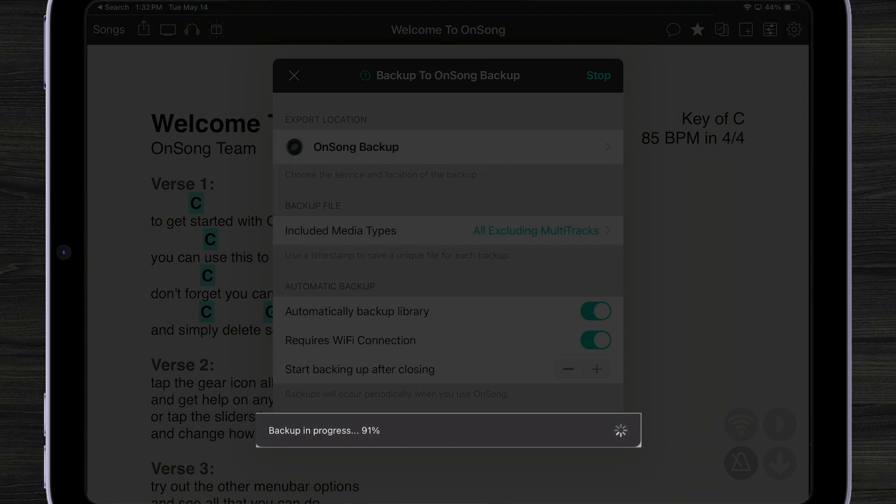
{"action": "left_click", "coordinate": [294, 75]}
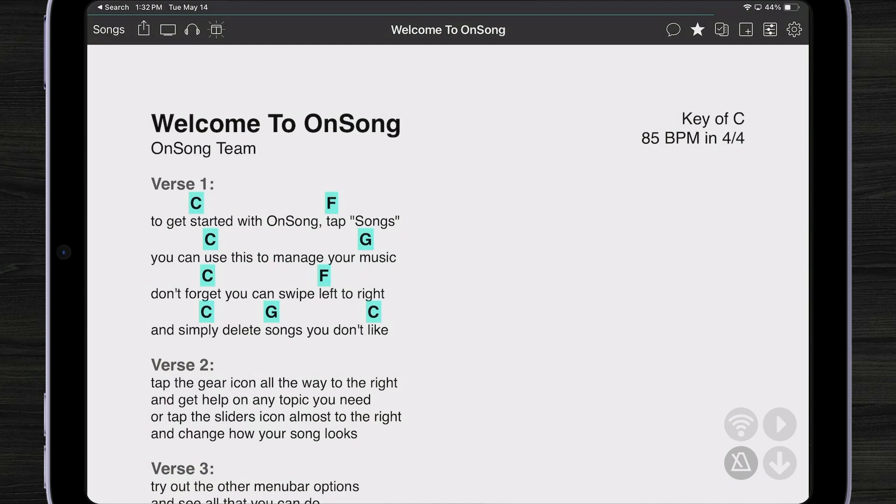
Create a library named 'Ooops' under Manage Libraries and switch to it.
{"action": "left_click", "coordinate": [109, 28]}
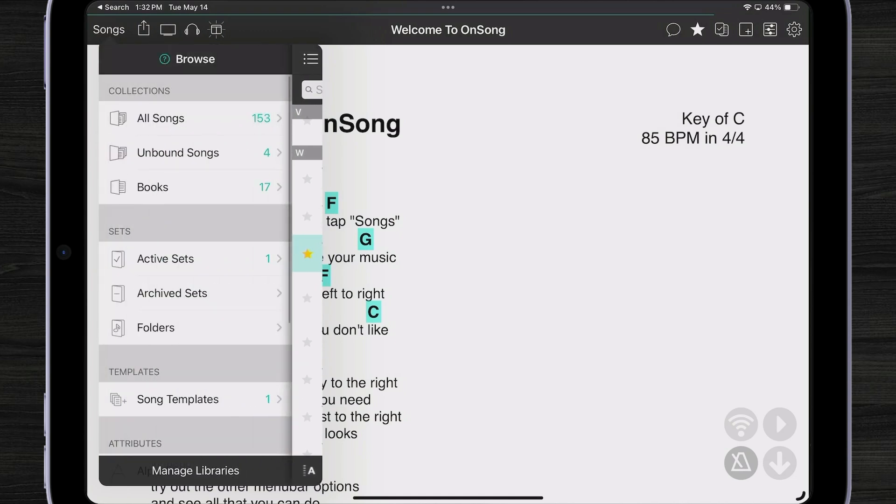
{"action": "left_click", "coordinate": [194, 471]}
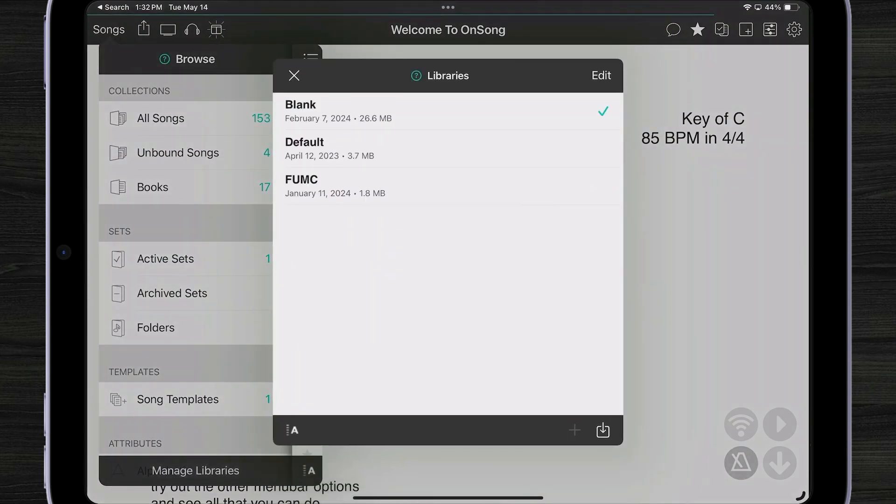
{"action": "left_click", "coordinate": [573, 431]}
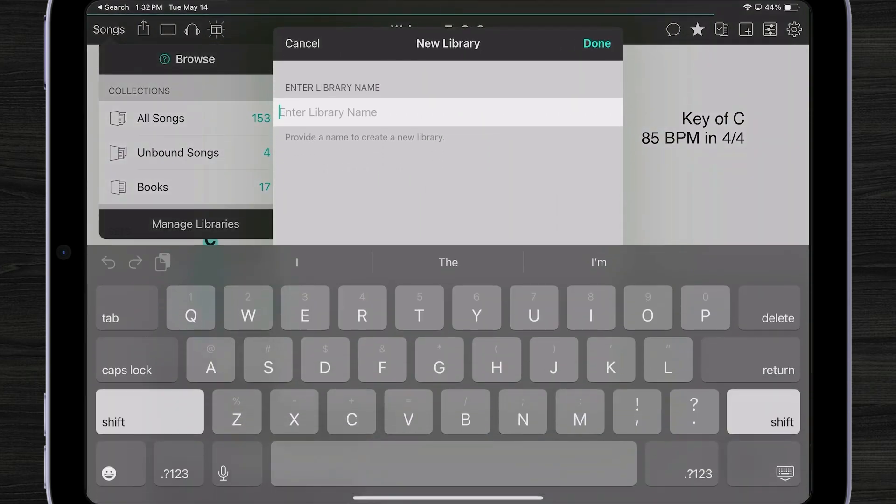
{"action": "type", "text": "Ooops"}
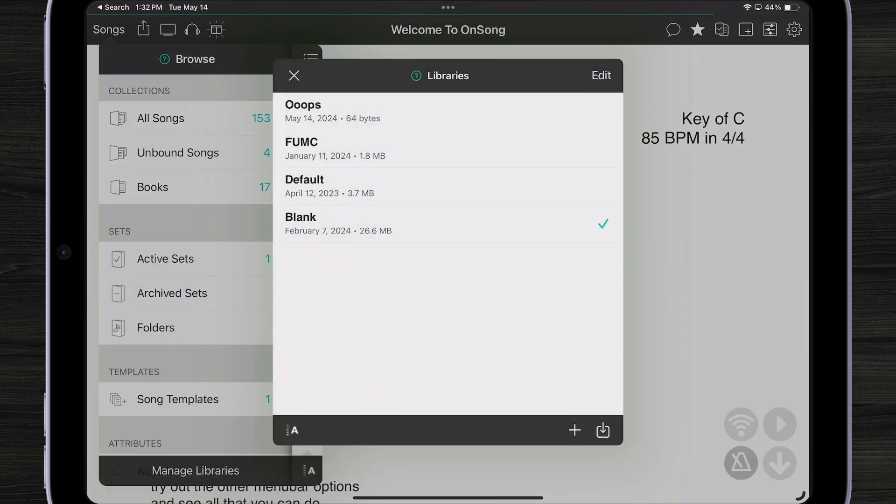
{"action": "left_click", "coordinate": [294, 75]}
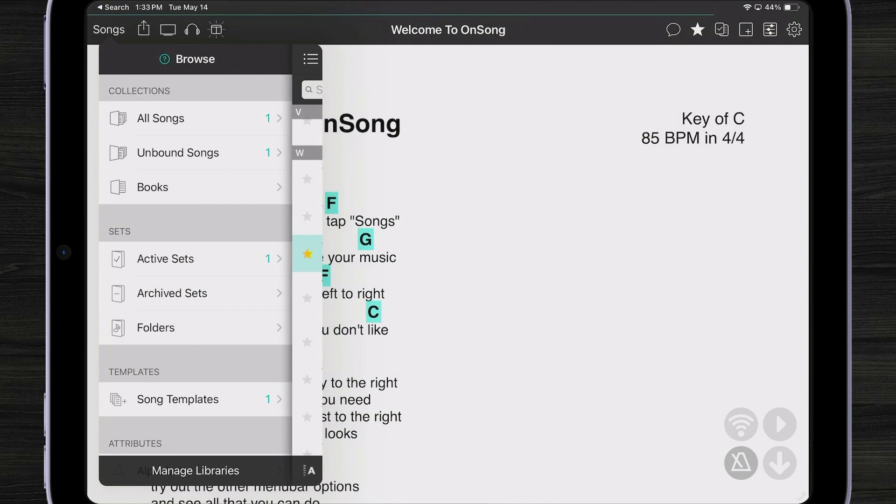
Restore the February 21 Default Library backup, bringing the song list to 159 songs.
{"action": "left_click", "coordinate": [196, 470]}
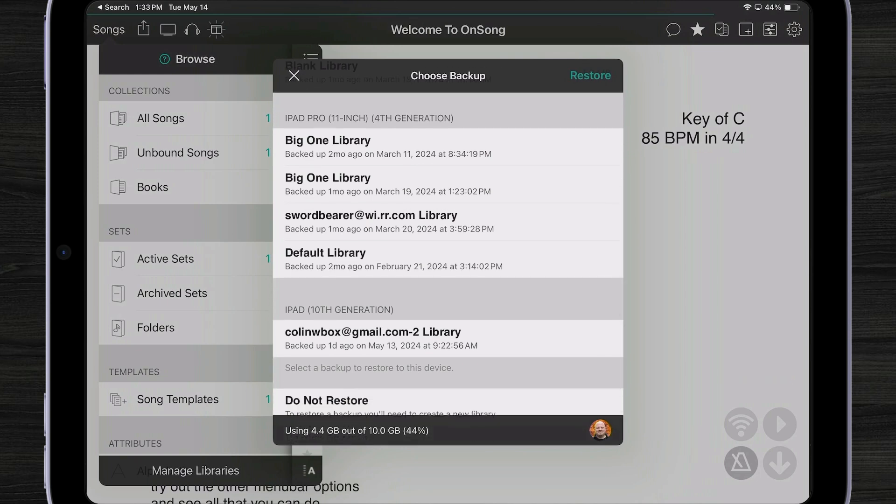
{"action": "scroll", "scroll_direction": "down", "scroll_amount": 3}
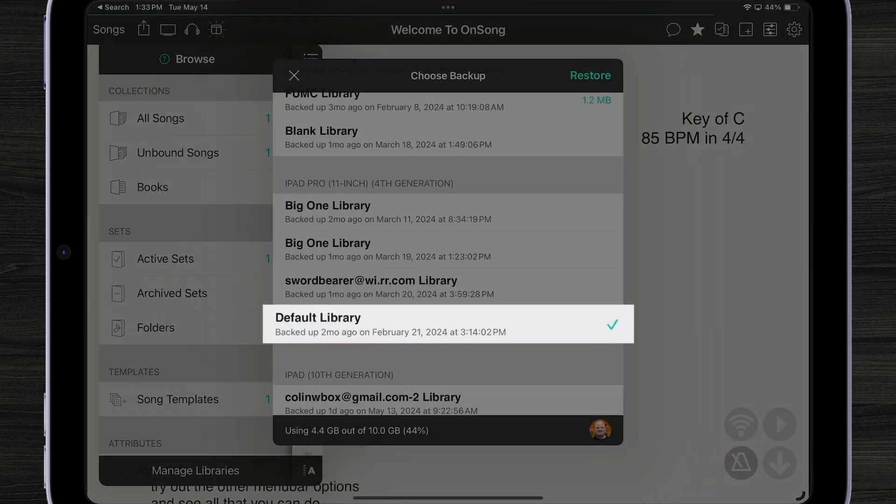
{"action": "left_click", "coordinate": [590, 75]}
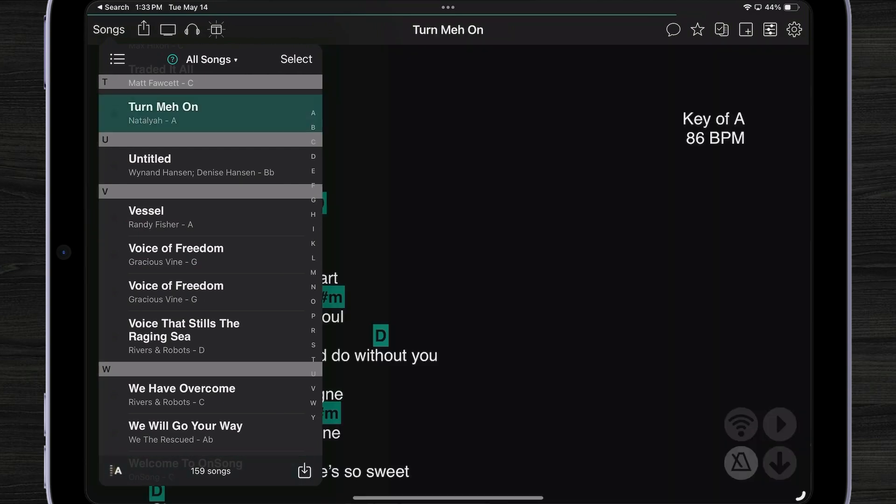
Open Voice of Freedom, then show Welcome To OnSong with the song list closed.
{"action": "left_click", "coordinate": [176, 255]}
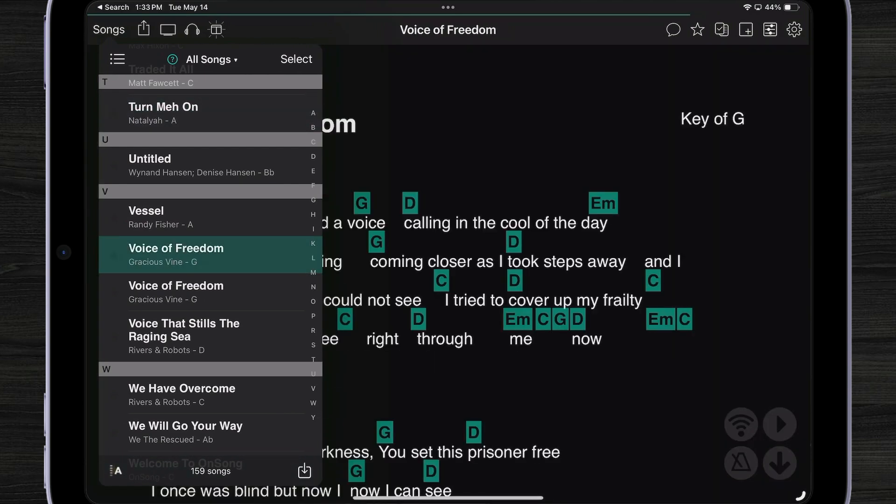
{"action": "left_click", "coordinate": [146, 211]}
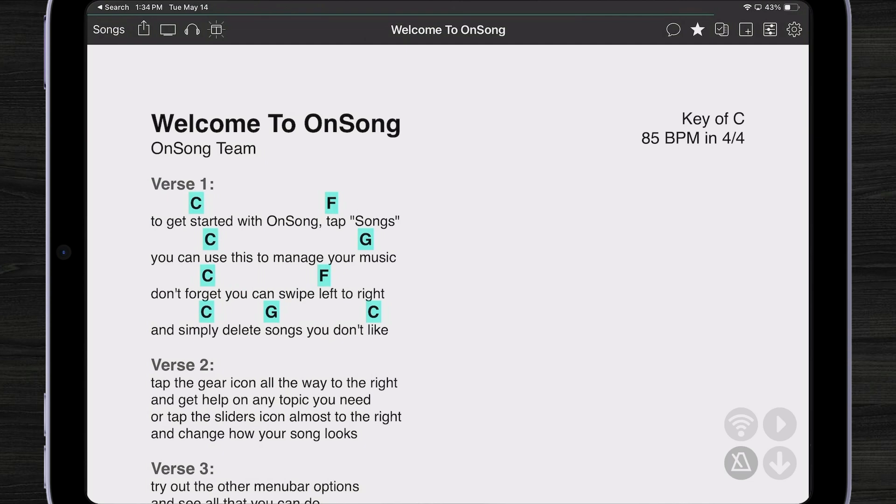
{"action": "left_click", "coordinate": [144, 29]}
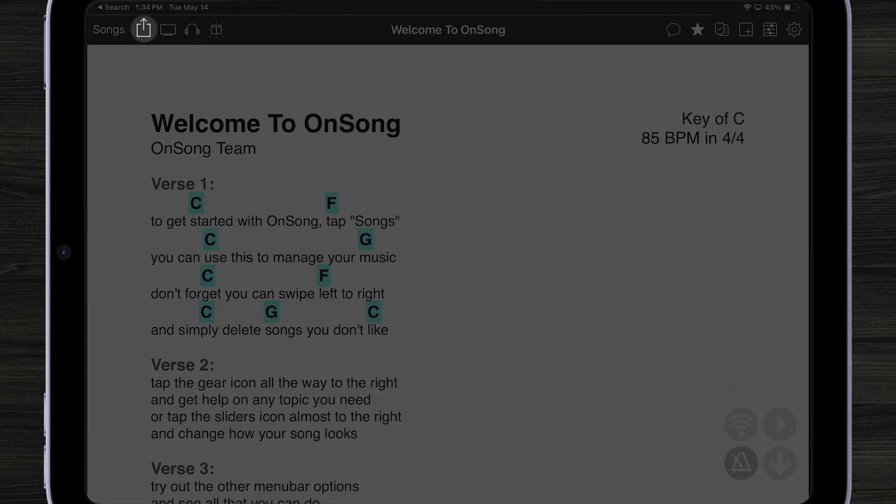
Share Welcome To OnSong to OnSong Drive and browse its root folders.
{"action": "left_click", "coordinate": [143, 29]}
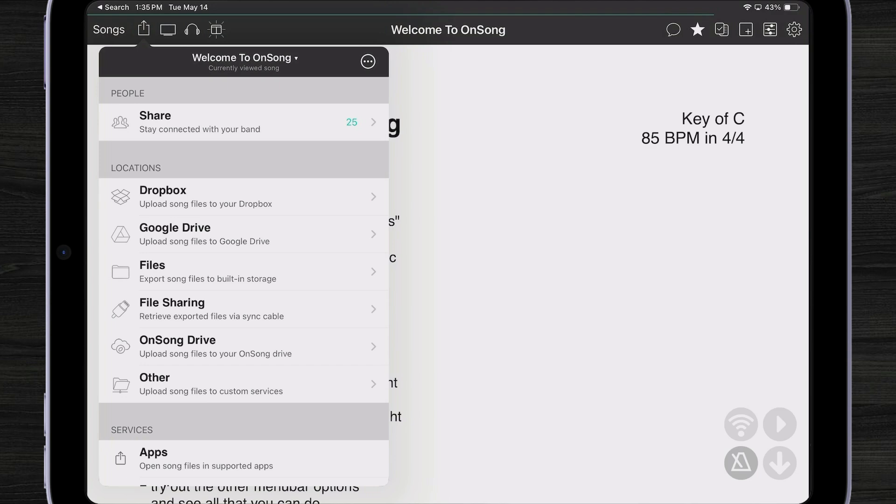
{"action": "scroll", "scroll_direction": "down", "scroll_amount": 3}
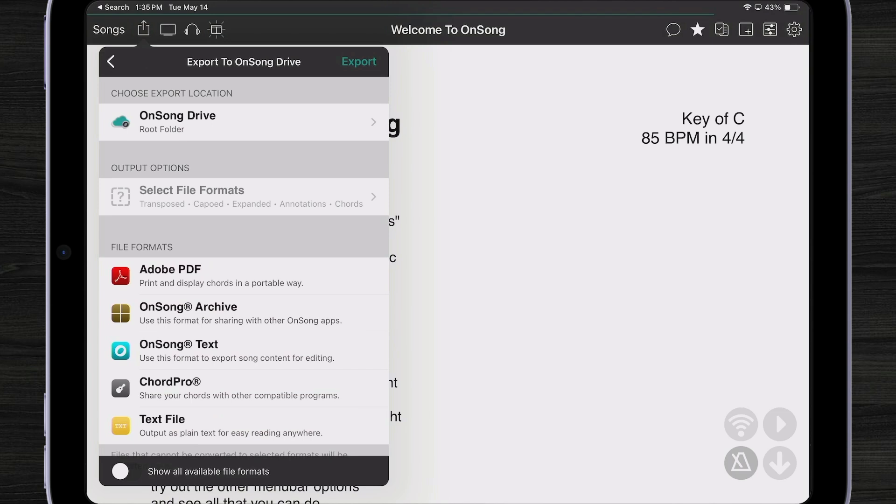
{"action": "left_click", "coordinate": [242, 122]}
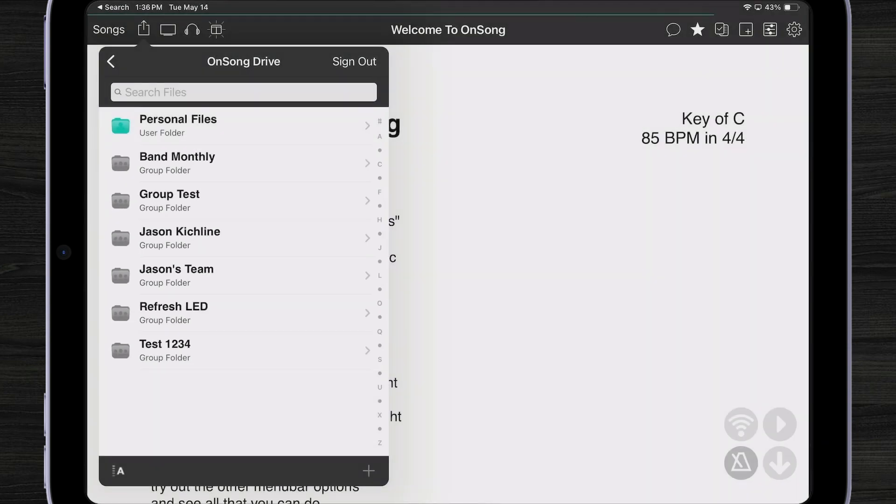
Create a 'Files' folder in Personal Files and set it as the export destination.
{"action": "left_click", "coordinate": [177, 125]}
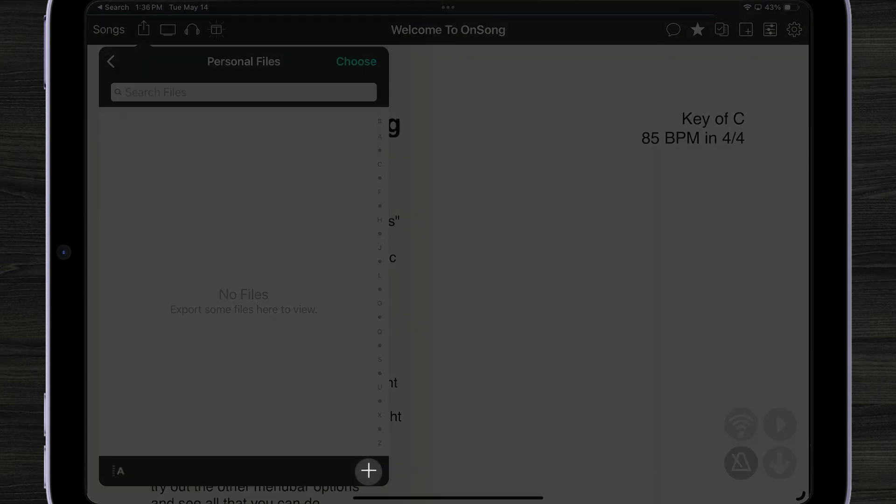
{"action": "left_click", "coordinate": [368, 470]}
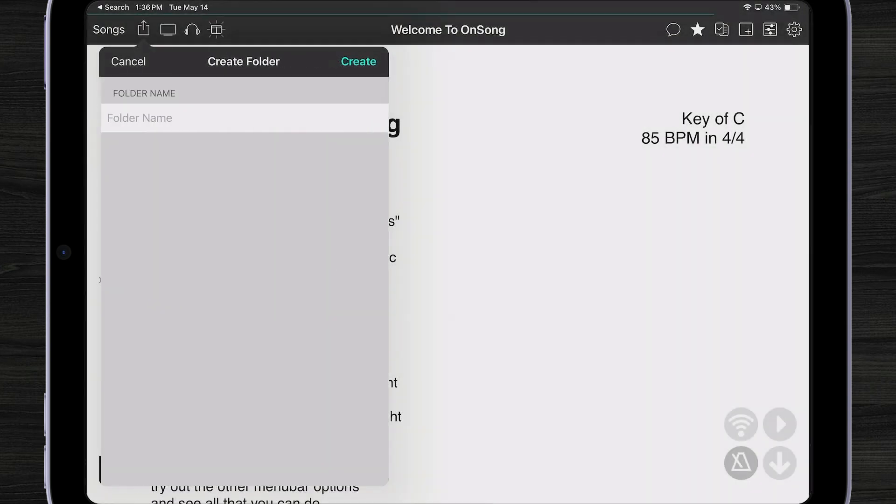
{"action": "left_click", "coordinate": [244, 118]}
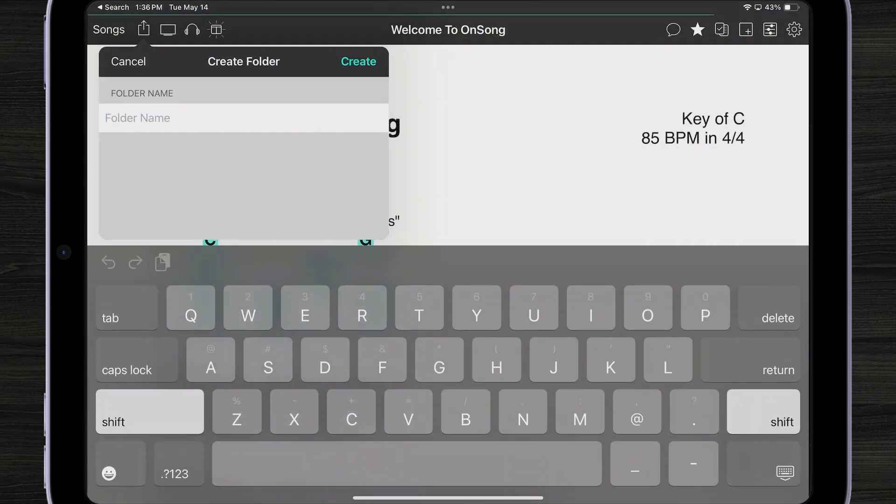
{"action": "type", "text": "Files"}
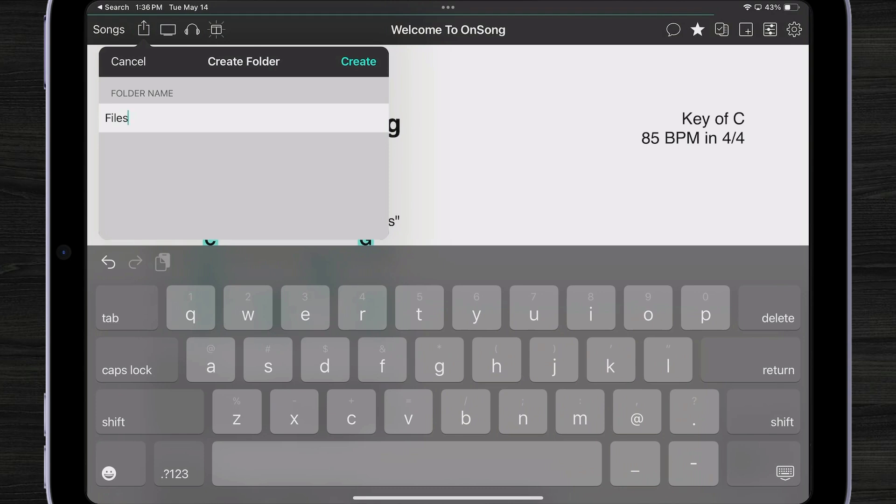
{"action": "left_click", "coordinate": [358, 61]}
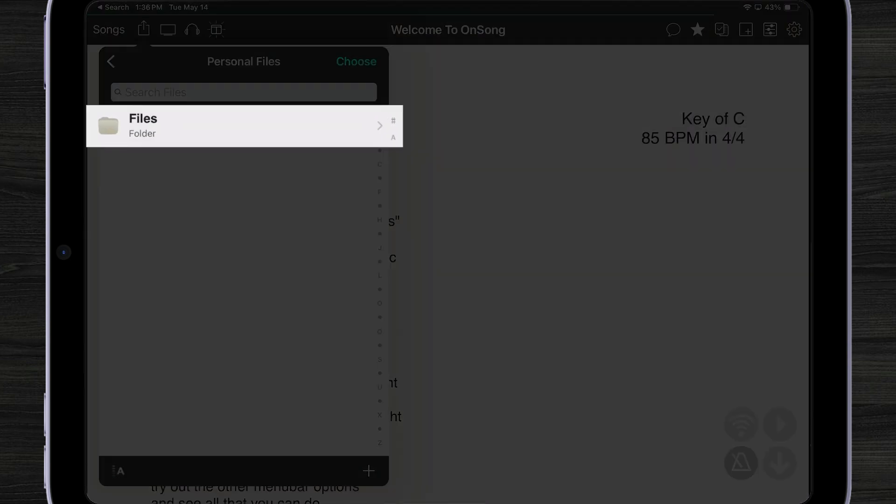
{"action": "left_click", "coordinate": [243, 126]}
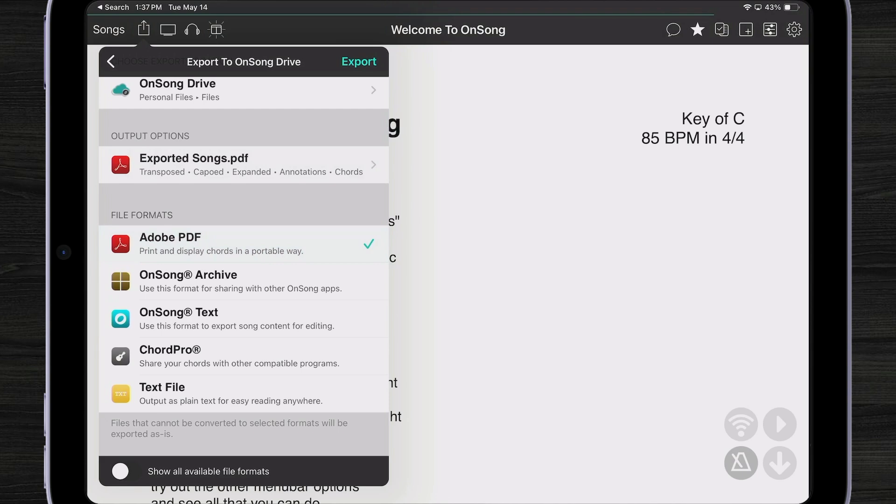
Show the PDF output options for the OnSong Drive export.
{"action": "left_click", "coordinate": [188, 280]}
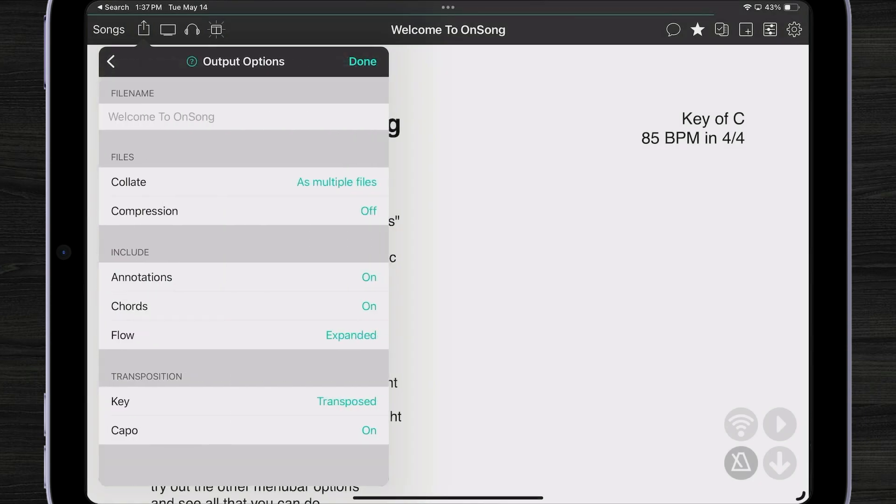
Toggle collation to single file and back to multiple, then add OnSong Archive alongside Adobe PDF.
{"action": "left_click", "coordinate": [243, 117]}
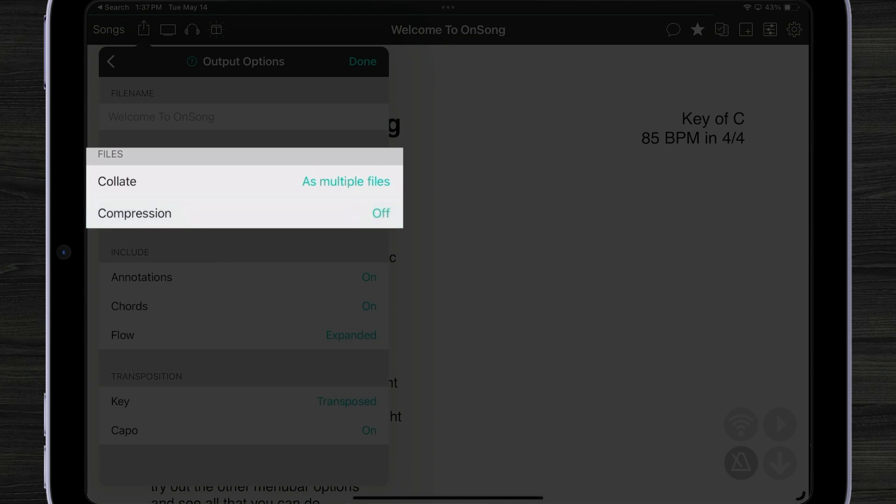
{"action": "left_click", "coordinate": [345, 181]}
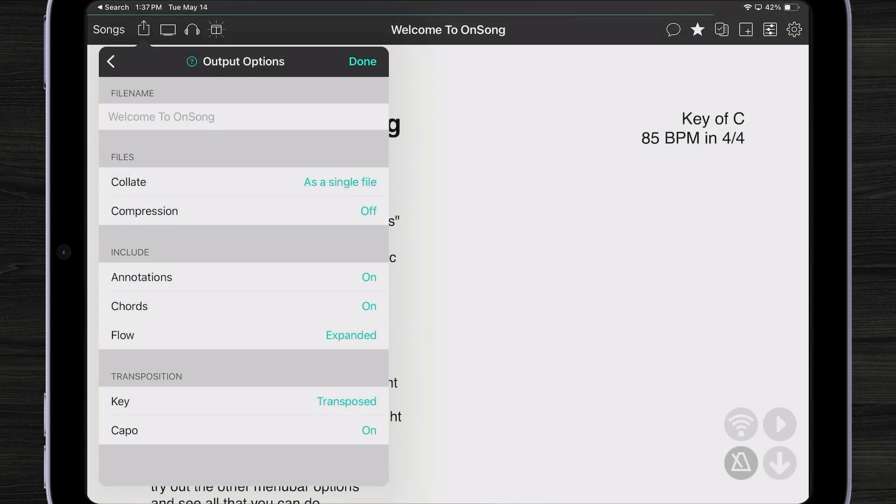
{"action": "left_click", "coordinate": [340, 182]}
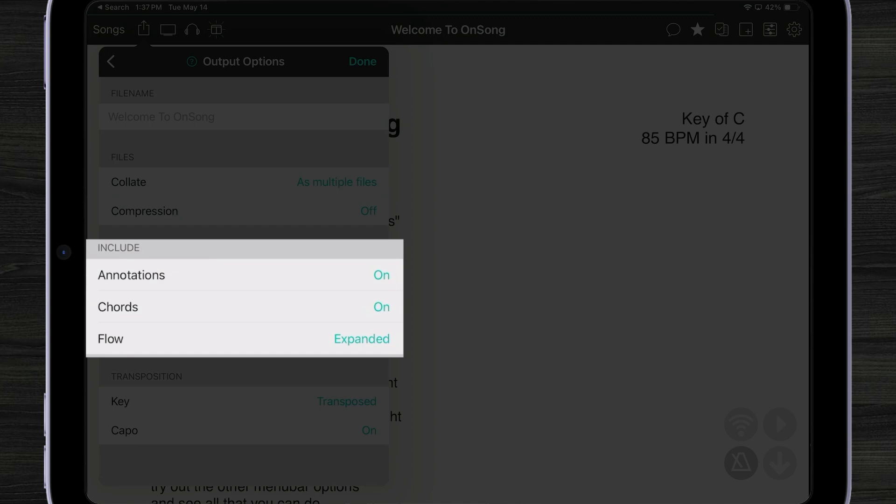
{"action": "scroll", "scroll_direction": "down", "scroll_amount": 3}
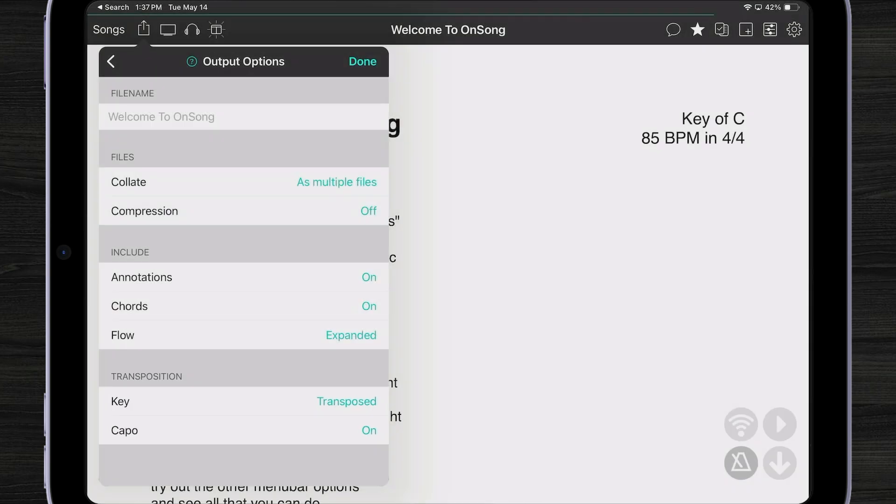
{"action": "left_click", "coordinate": [111, 61]}
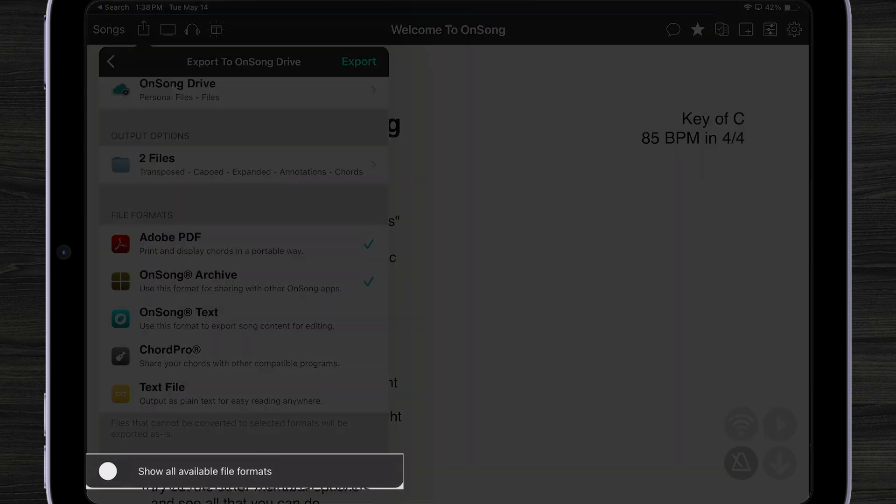
Toggle all file formats on and off, then export Welcome To OnSong to OnSong Drive.
{"action": "left_click", "coordinate": [110, 470]}
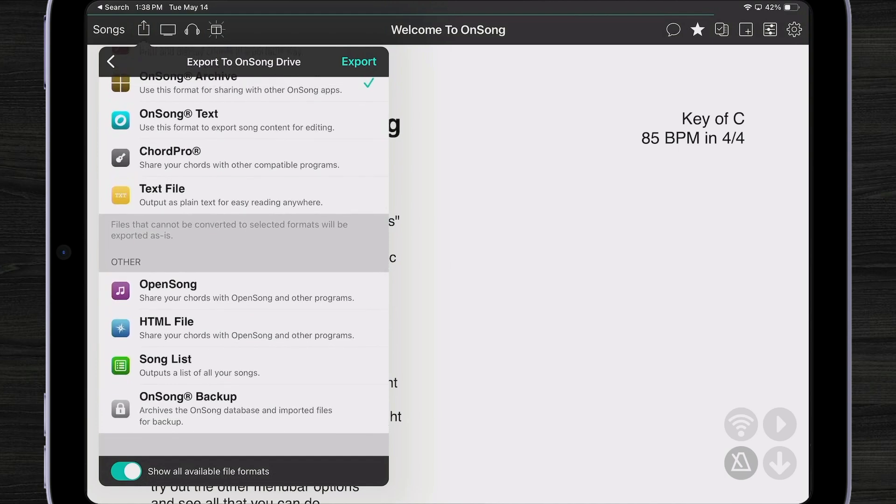
{"action": "left_click", "coordinate": [127, 470]}
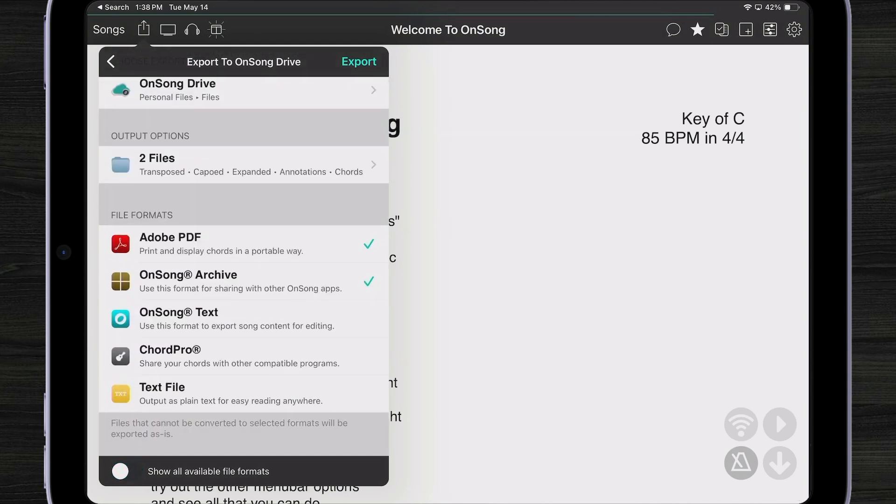
{"action": "left_click", "coordinate": [359, 61]}
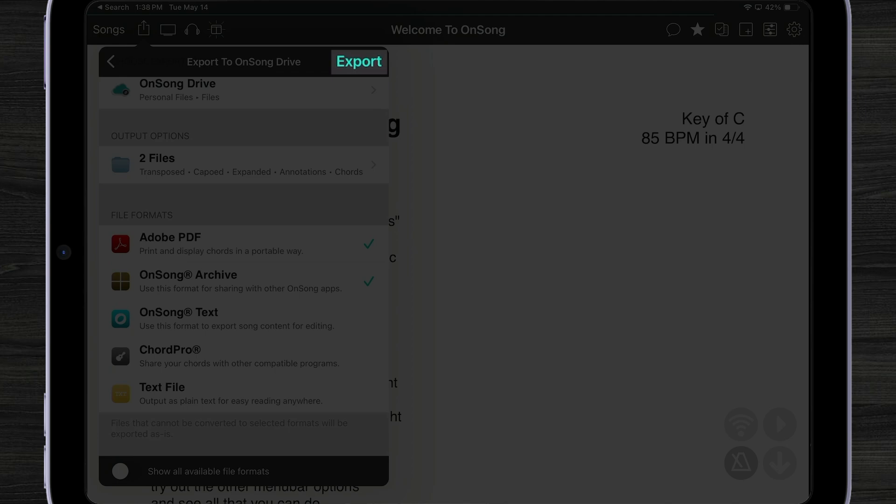
{"action": "left_click", "coordinate": [359, 62]}
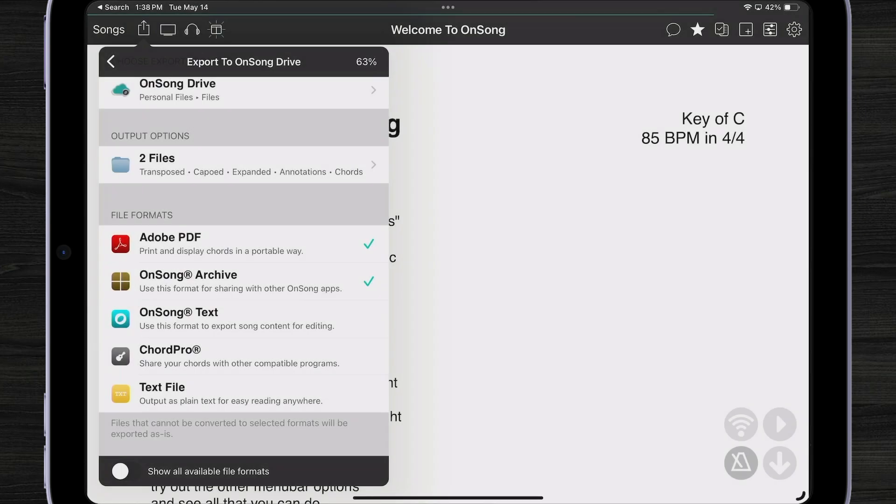
{"action": "left_click", "coordinate": [110, 61]}
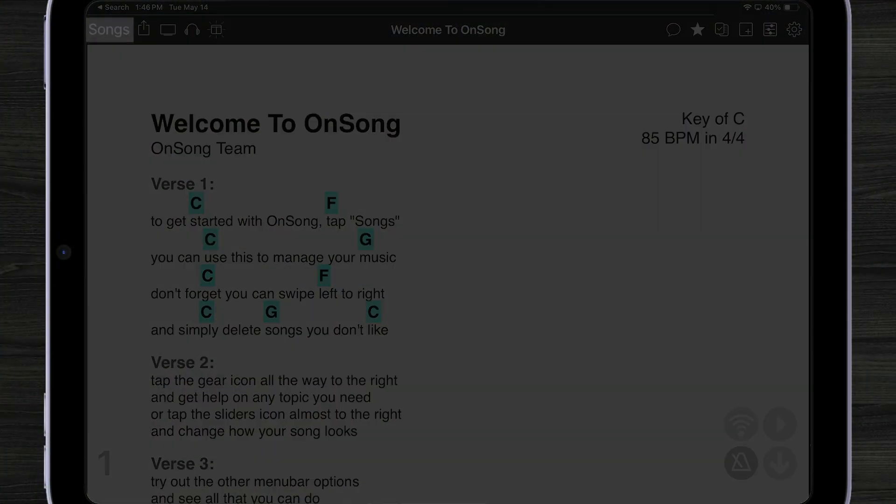
From the song library's Add Songs, view Locations and Providers, then open OnSong Drive.
{"action": "left_click", "coordinate": [109, 28]}
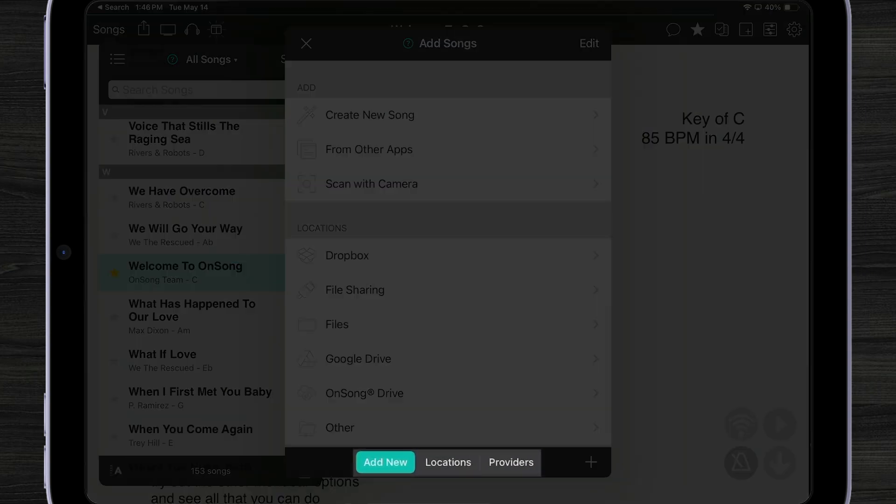
{"action": "left_click", "coordinate": [448, 461]}
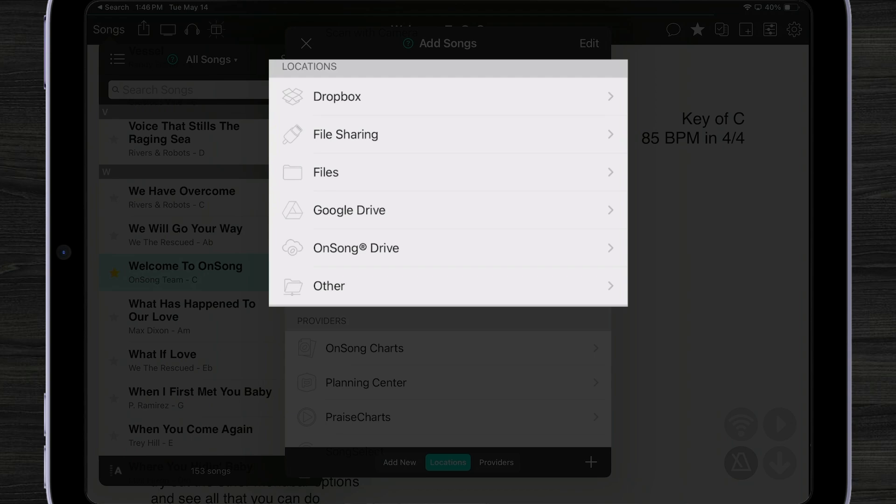
{"action": "left_click", "coordinate": [496, 462]}
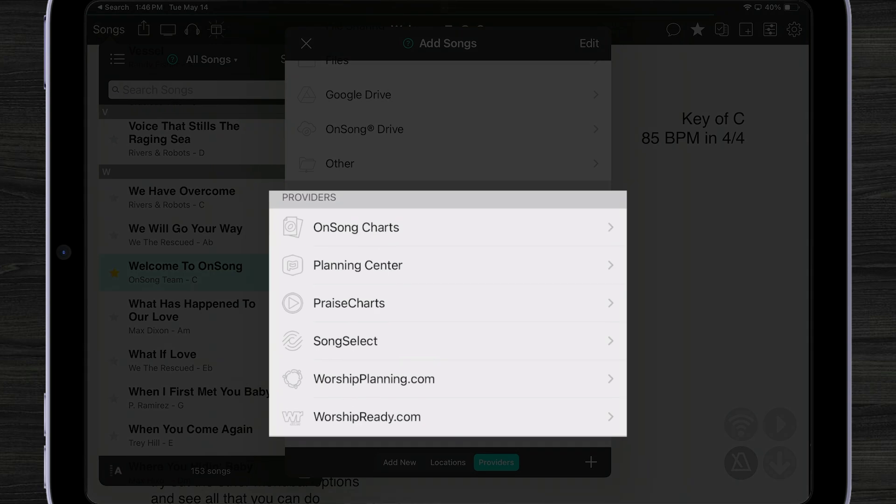
{"action": "left_click", "coordinate": [448, 462]}
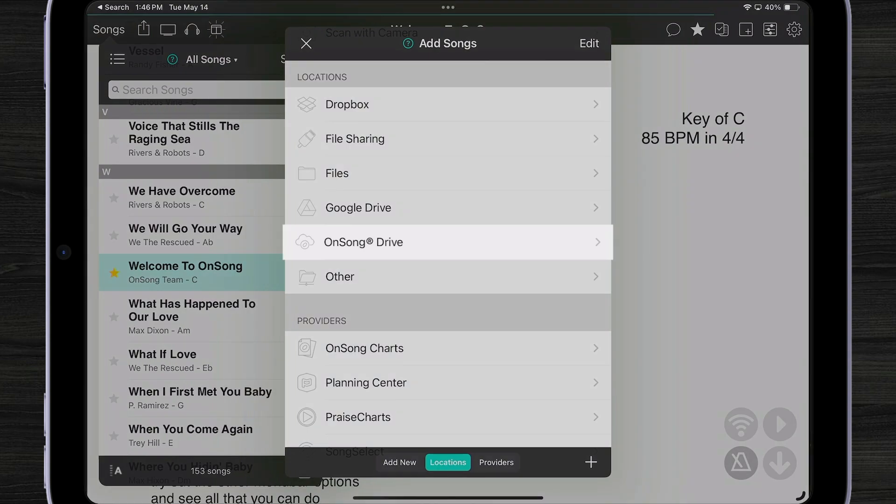
{"action": "left_click", "coordinate": [364, 241]}
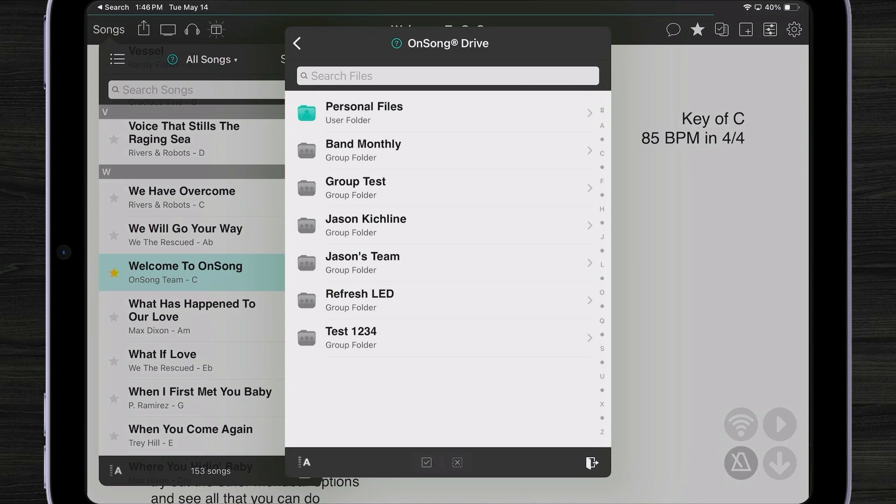
In Personal Files > Files, check the Welcome To OnSong archive and PDF for import.
{"action": "left_click", "coordinate": [364, 112]}
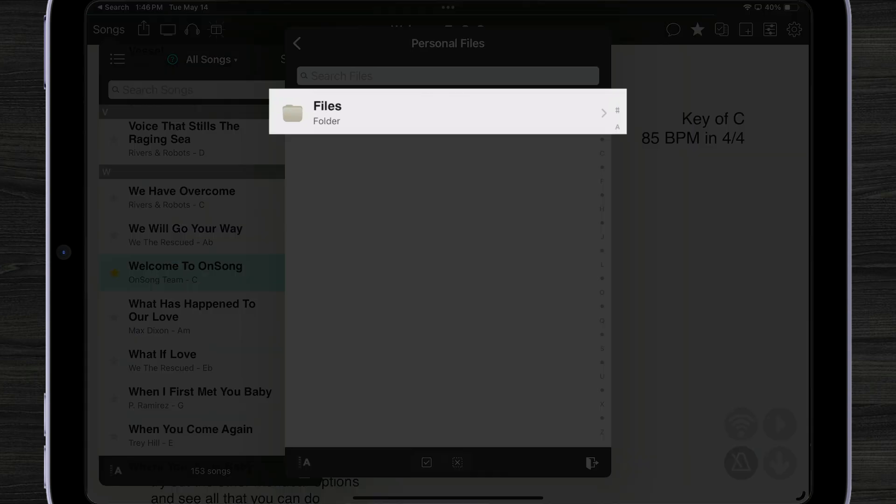
{"action": "left_click", "coordinate": [447, 113]}
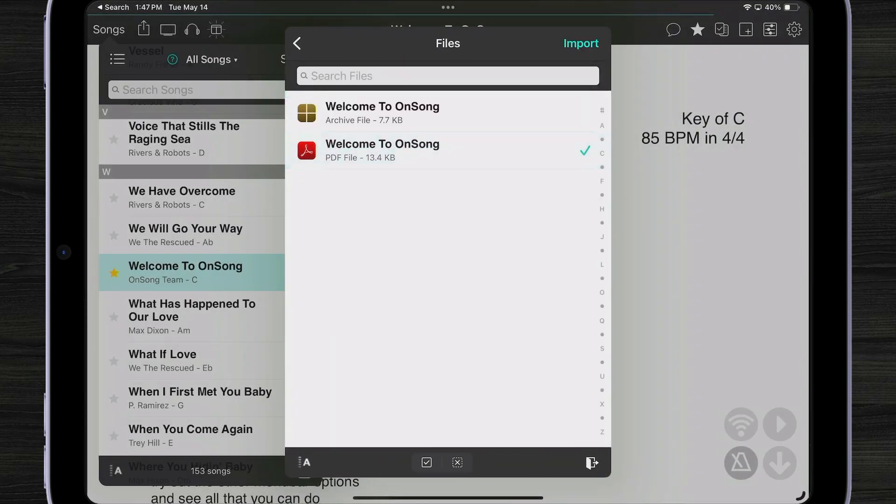
{"action": "left_click", "coordinate": [399, 112]}
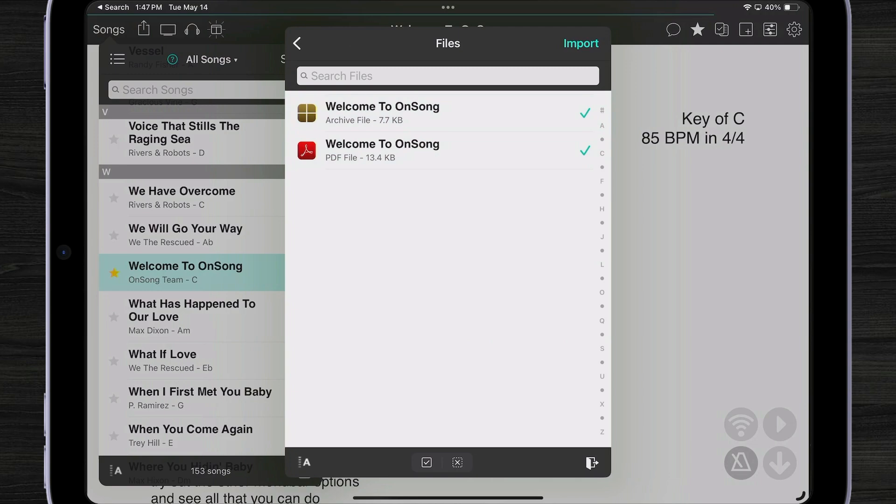